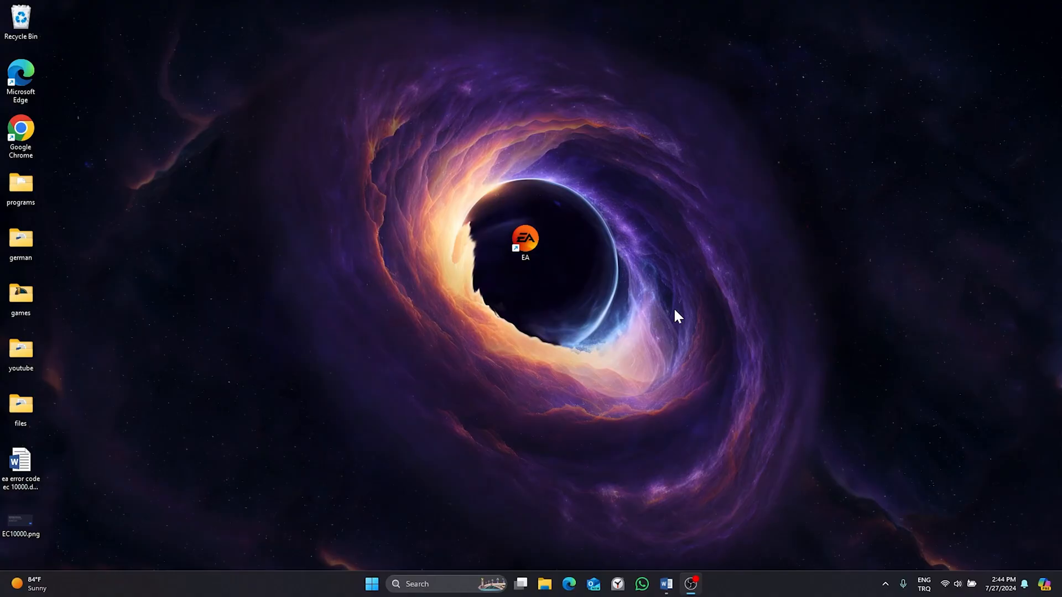
mouse_move(671, 259)
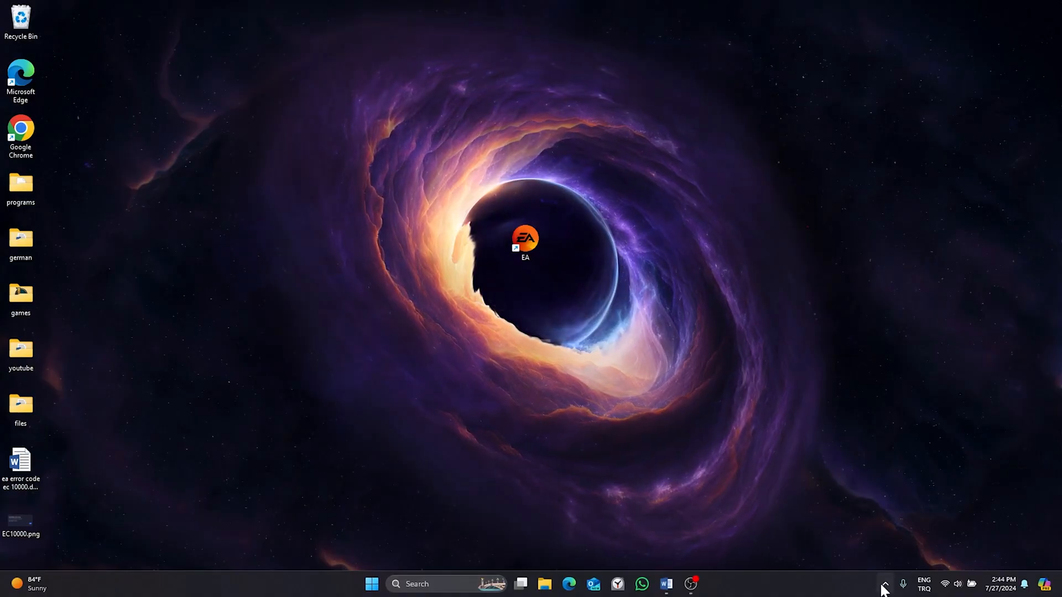
Launch %localappdata% from the Run dialog so the Local app data folder appears in File Explorer.
left_click(887, 584)
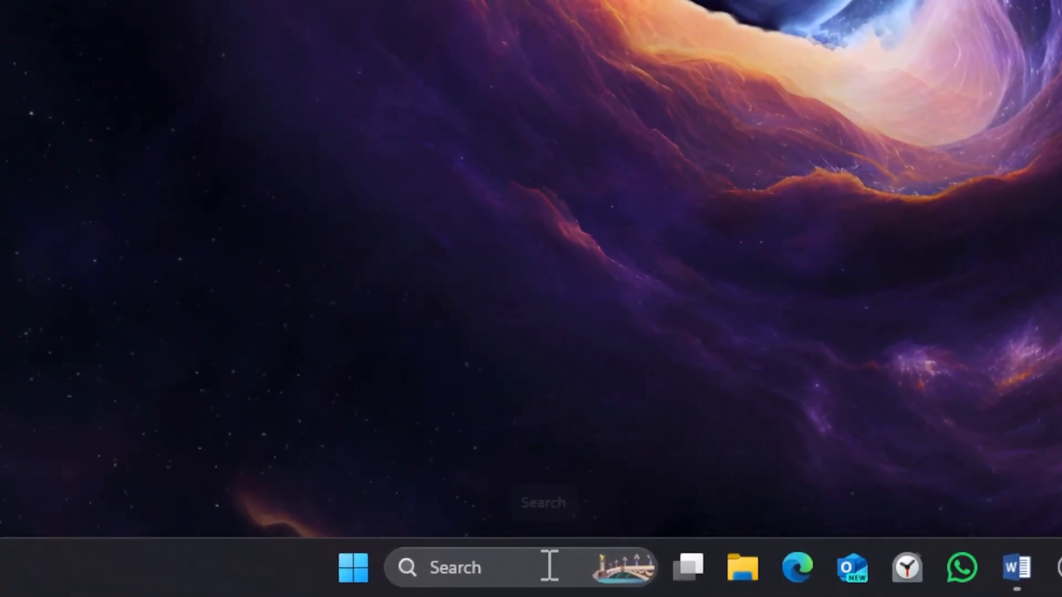
type("run")
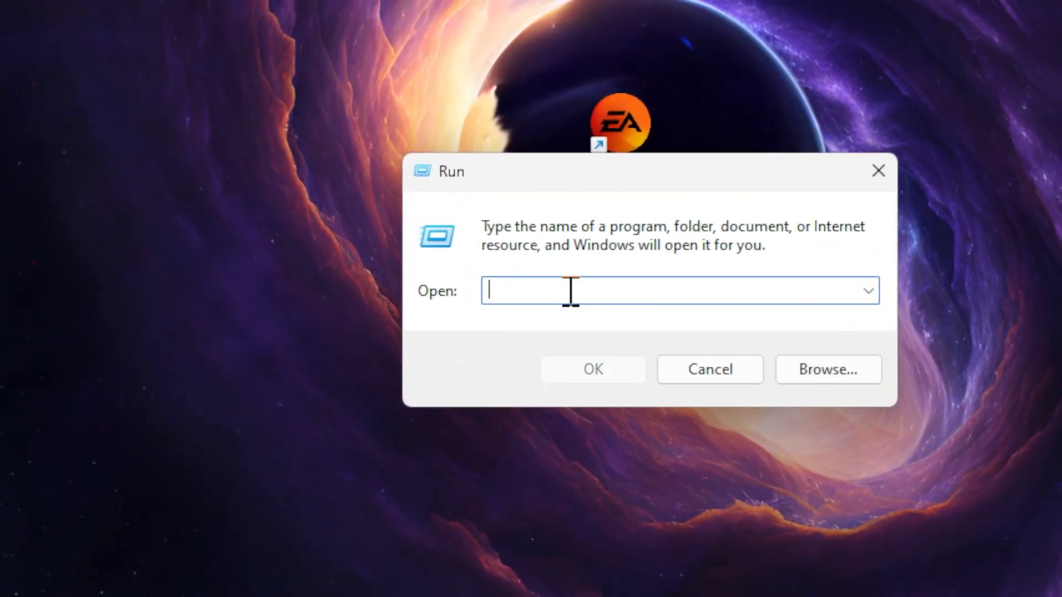
type("%")
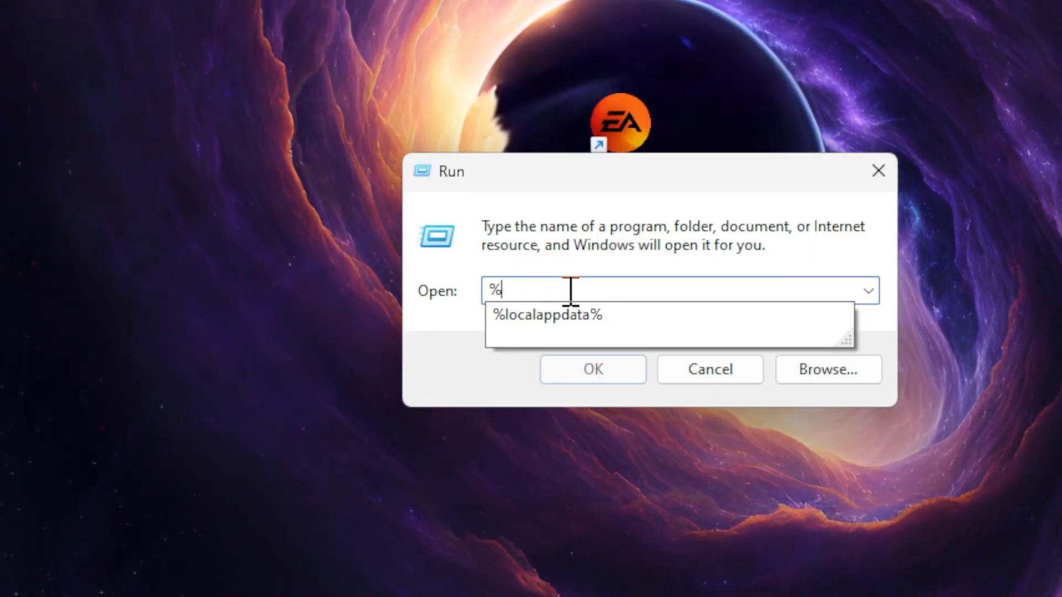
type("localappd")
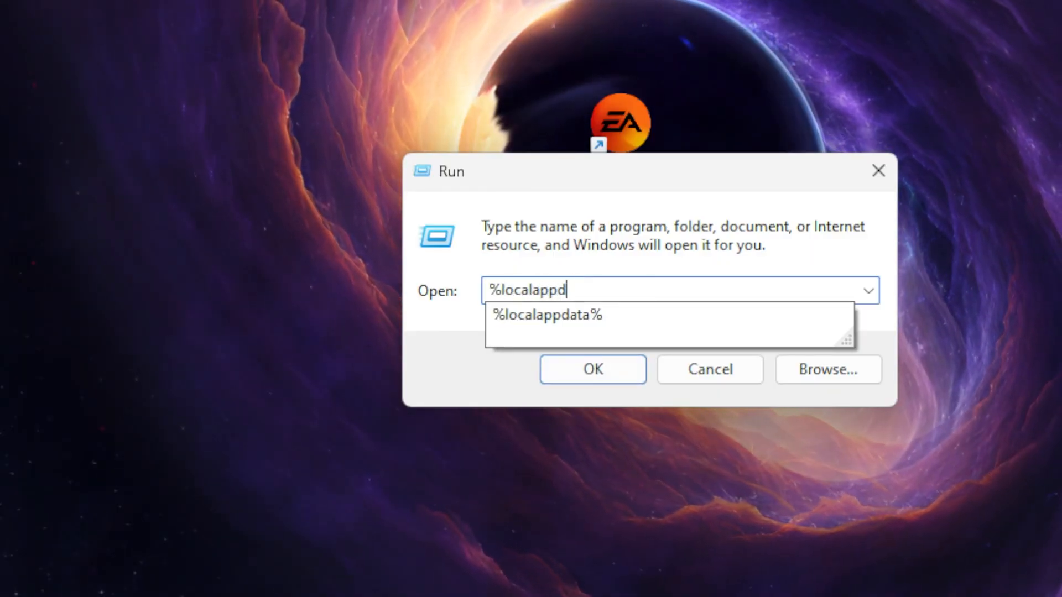
left_click(546, 315)
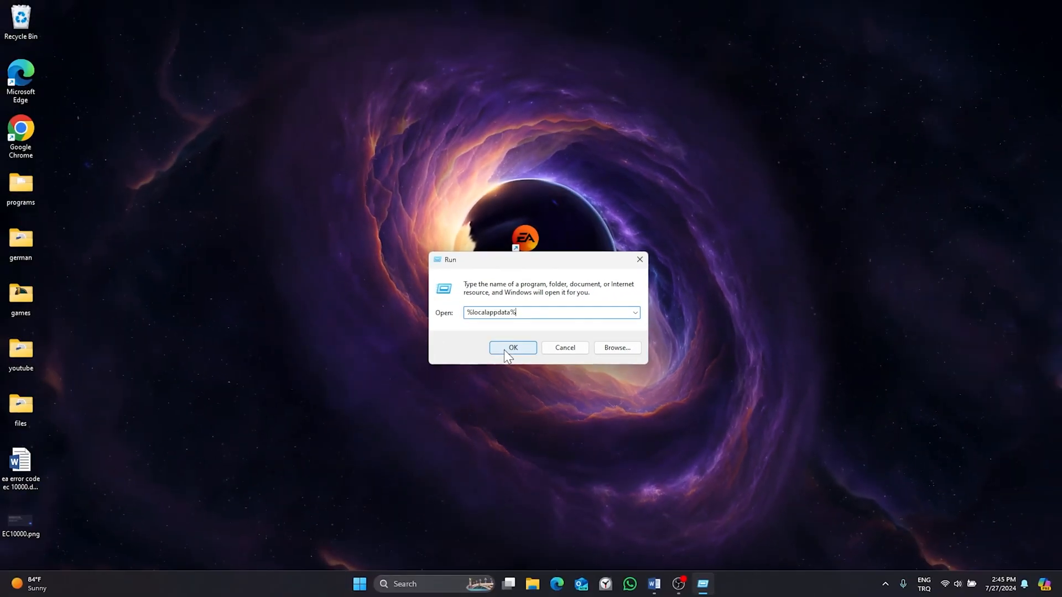
left_click(513, 347)
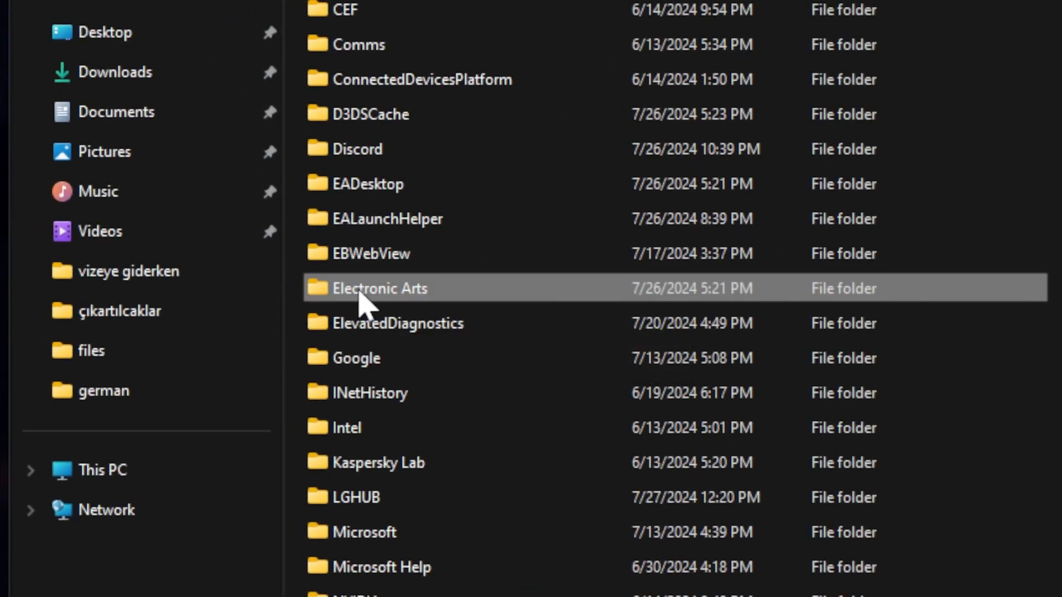
Bring up the context menu for the Electronic Arts folder in the Local app data folder.
right_click(378, 288)
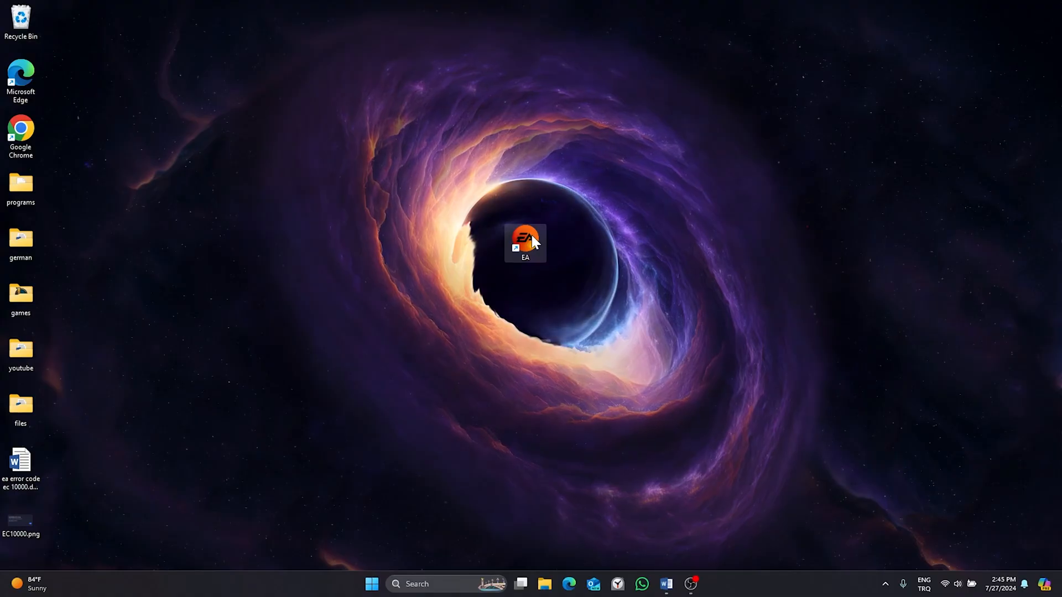
From the EA shortcut's file location, set EALauncher.exe to run as administrator in its Compatibility properties.
right_click(526, 241)
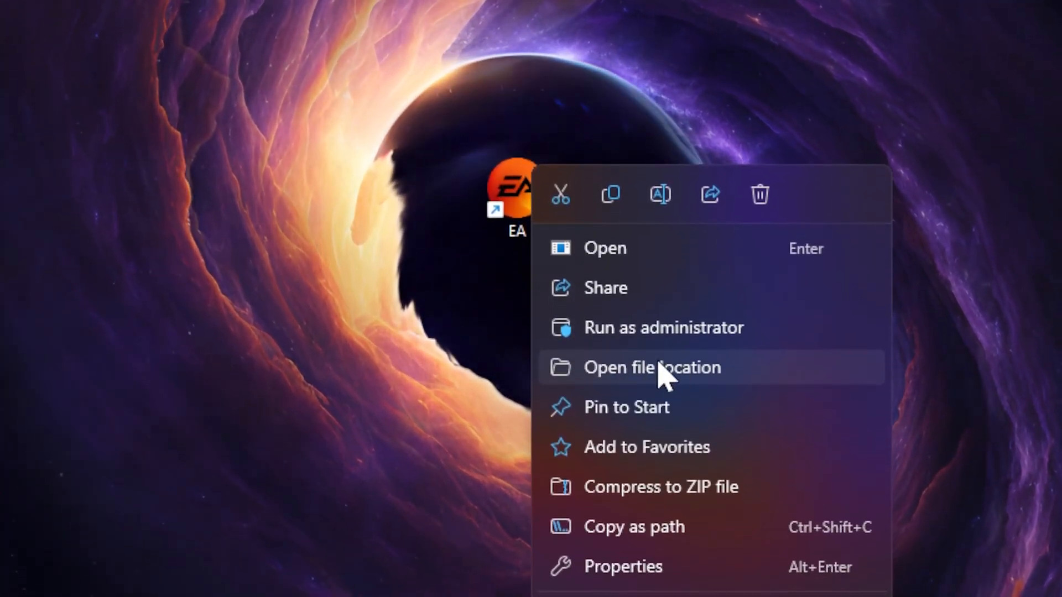
left_click(652, 367)
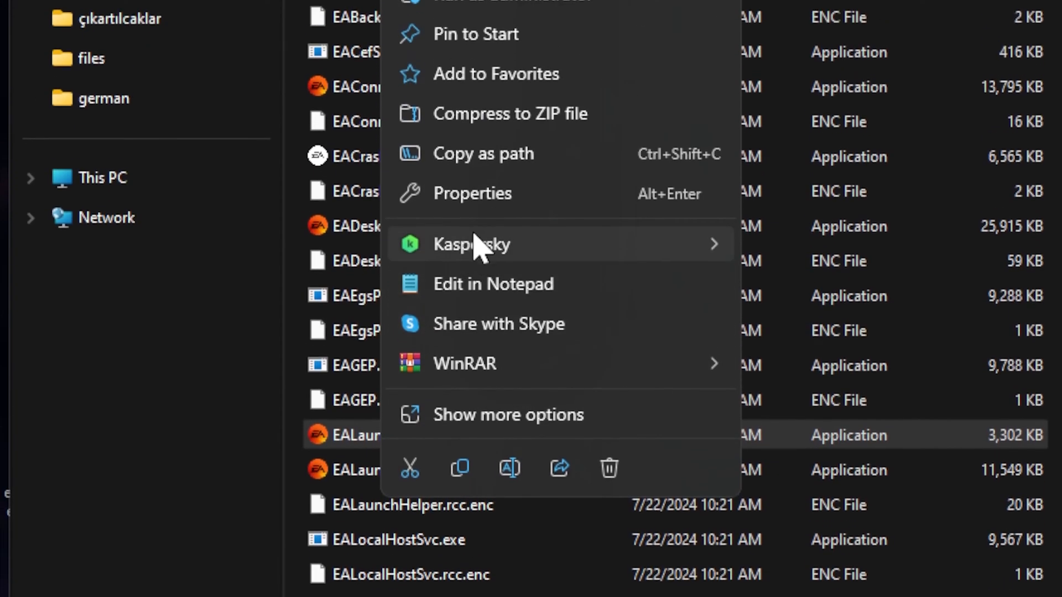
left_click(472, 193)
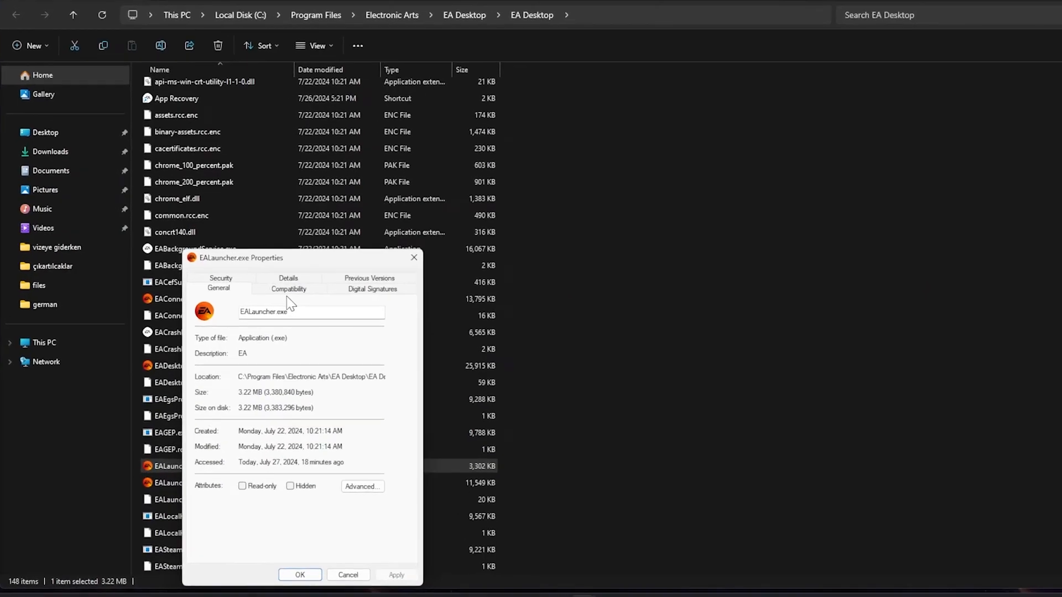
left_click(288, 288)
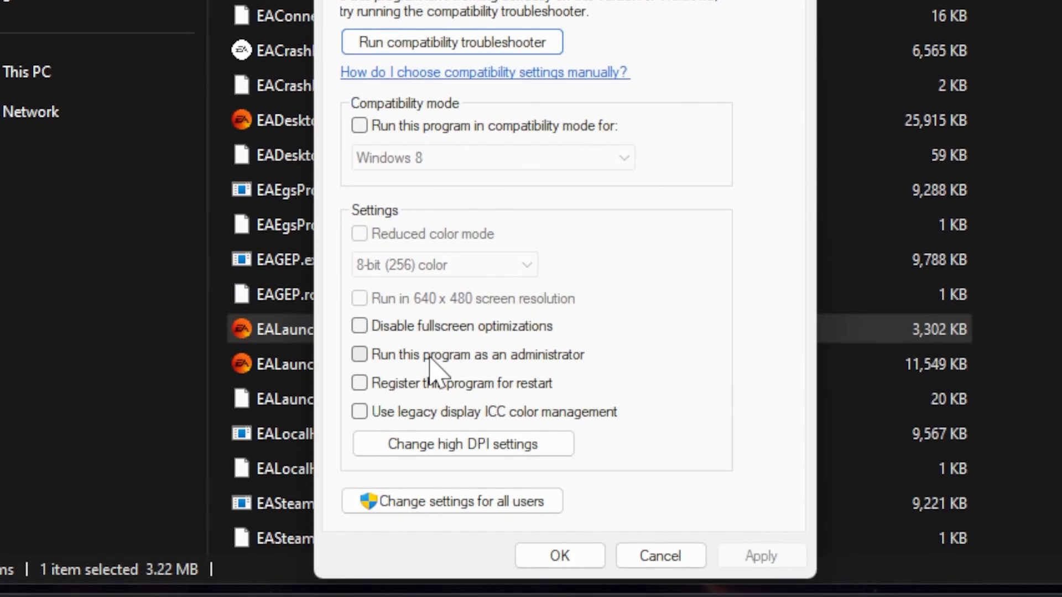
left_click(358, 354)
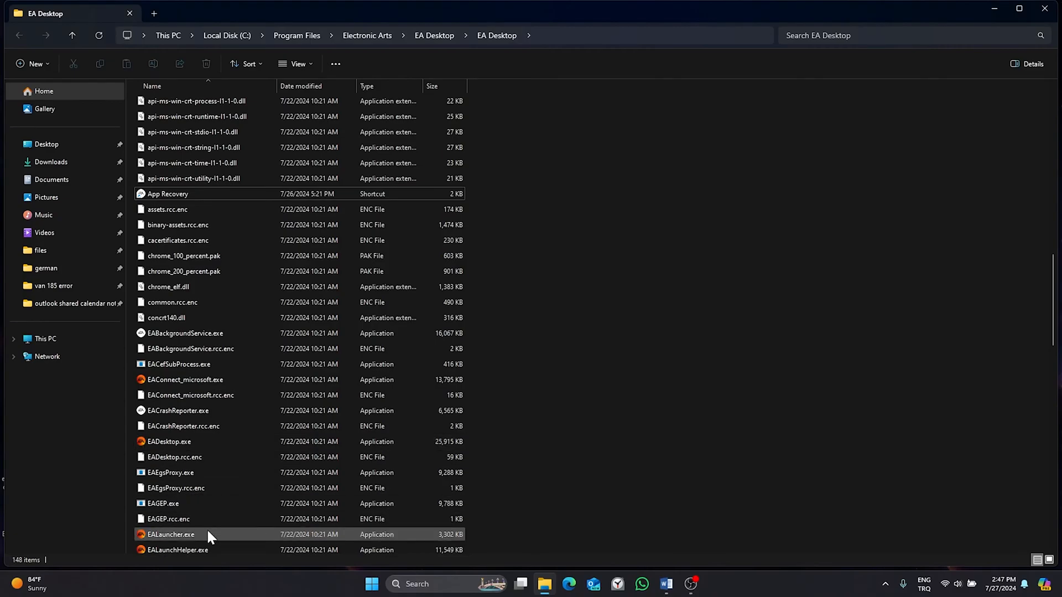
Run App Recovery to clear the EA app cache, then close the EA Desktop folder window.
scroll("down", 3)
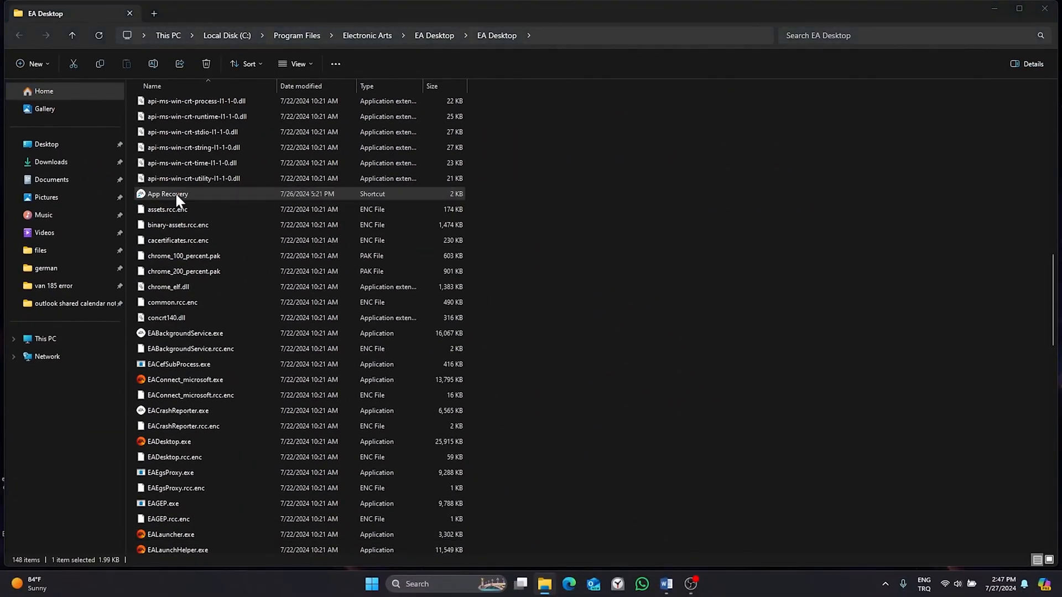
double_click(166, 193)
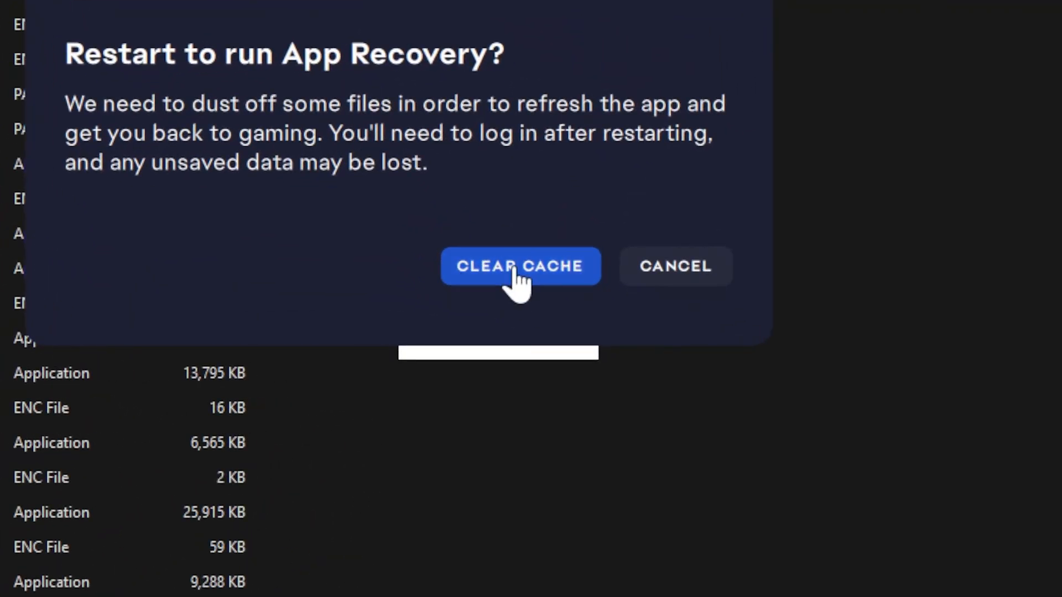
left_click(519, 266)
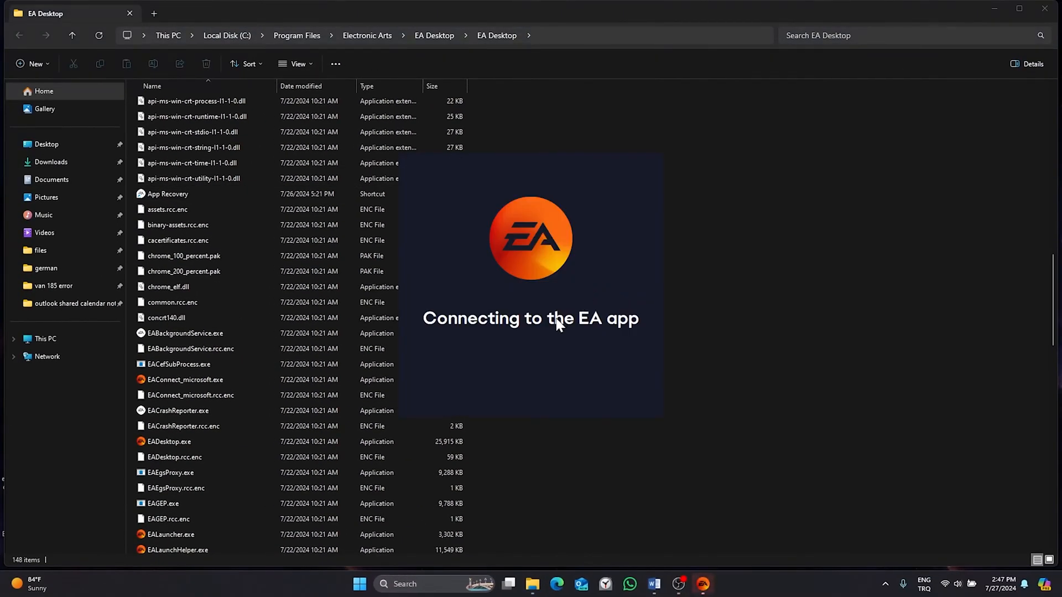
left_click(1044, 9)
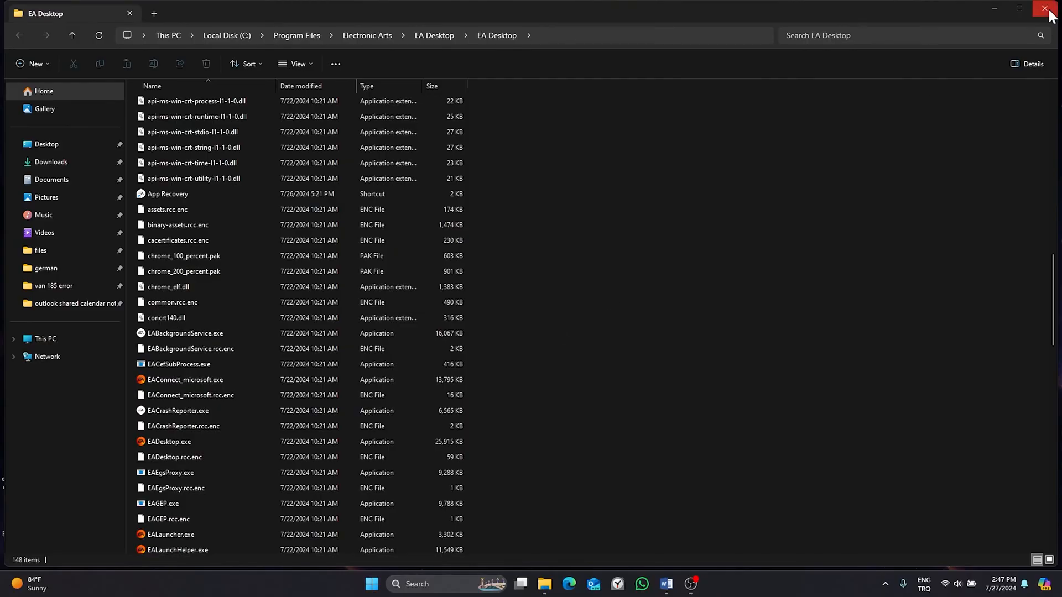
left_click(1043, 9)
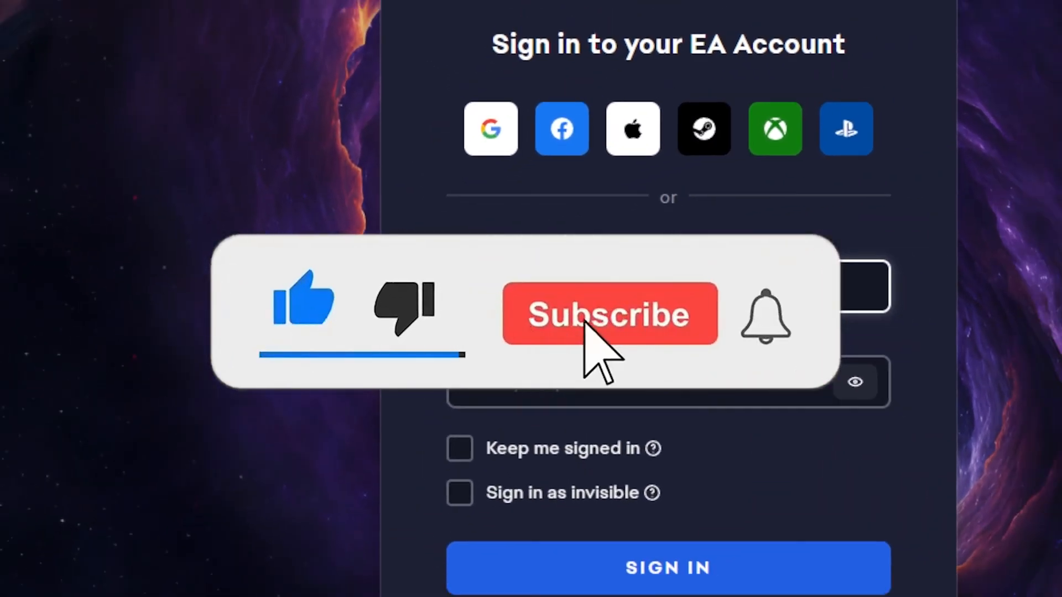
Leave the EA sign-in screen and bring up the Windows search panel.
left_click(609, 314)
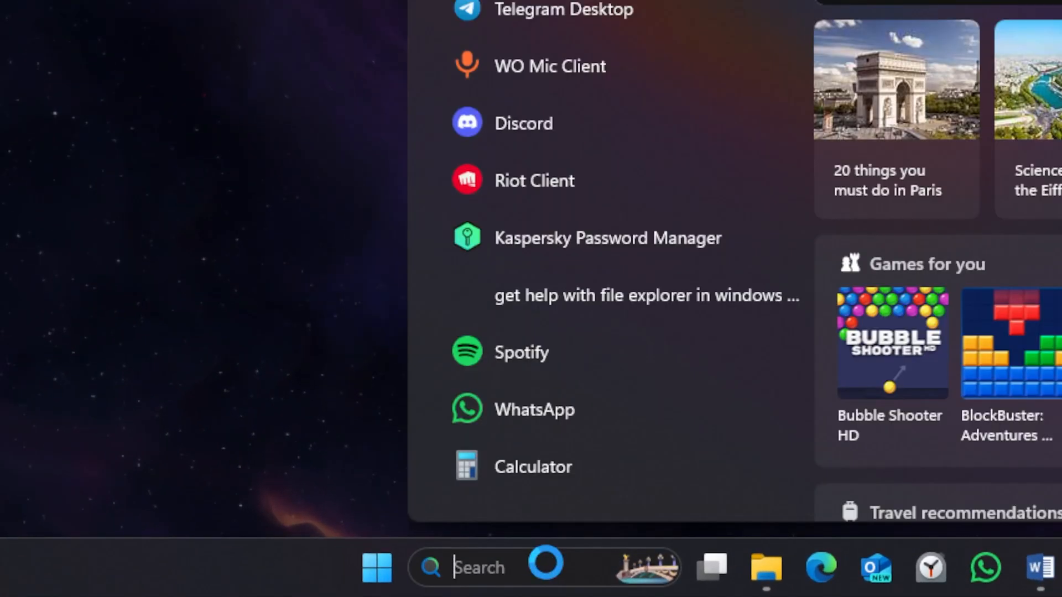
Search for cmd to start an administrator Command Prompt.
type("cmd")
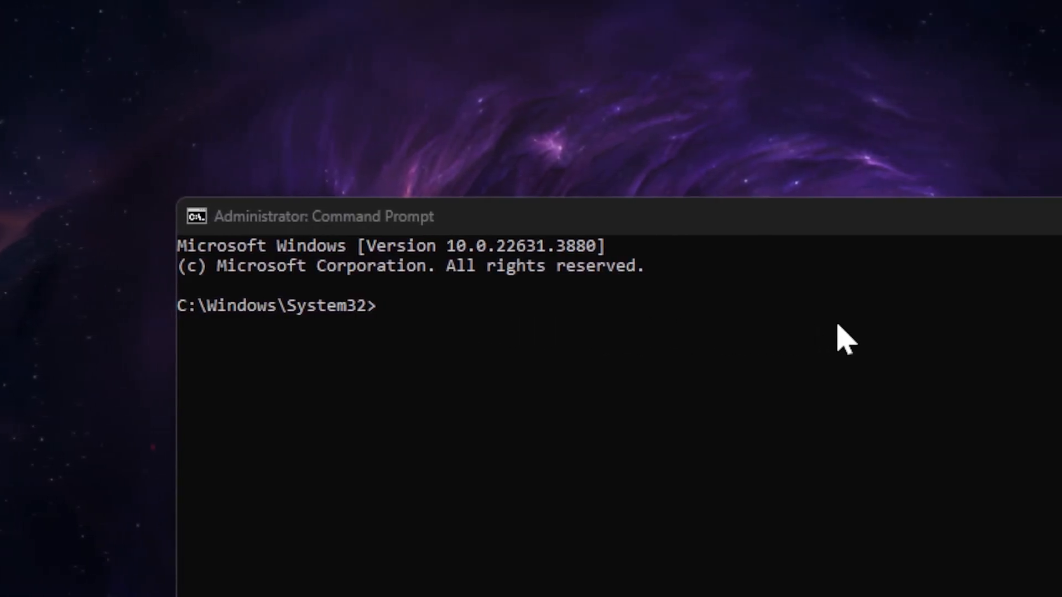
Run ipconfig /flushdns, ipconfig /release and ipconfig /renew in the admin Command Prompt.
type("i")
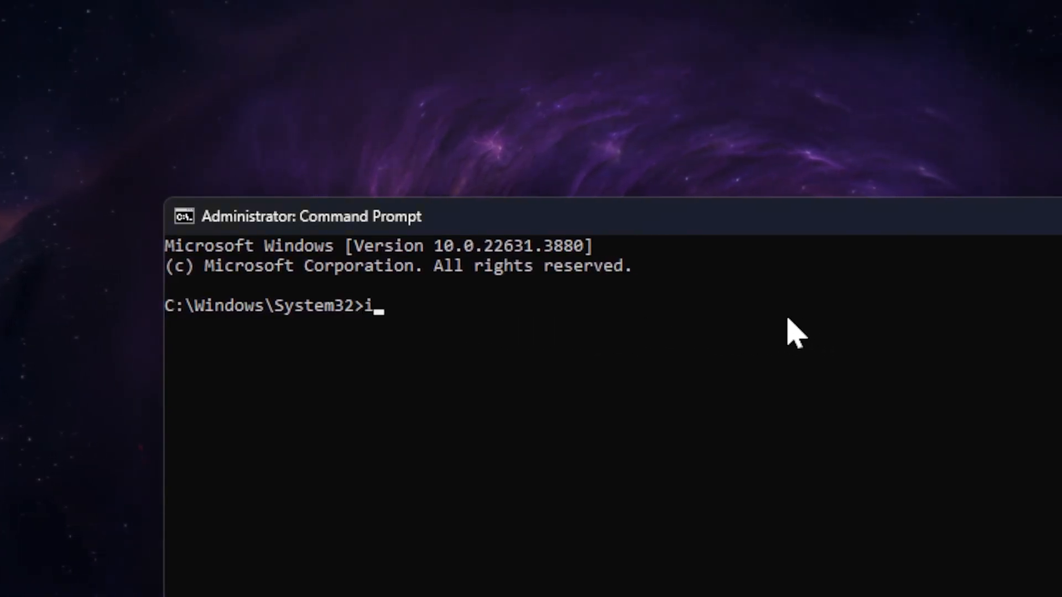
type("pconfig /")
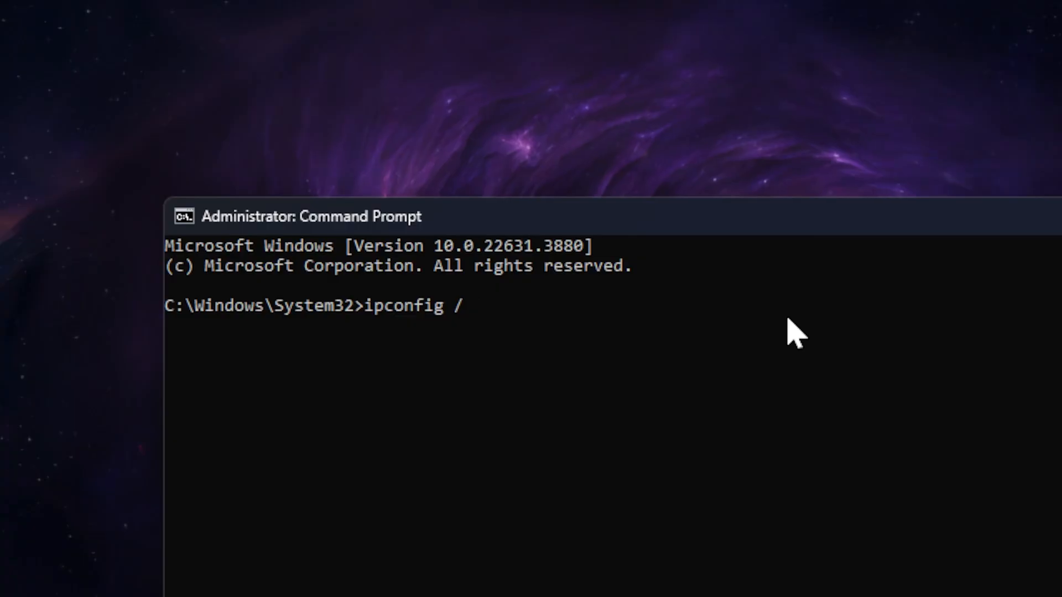
type("flushdns")
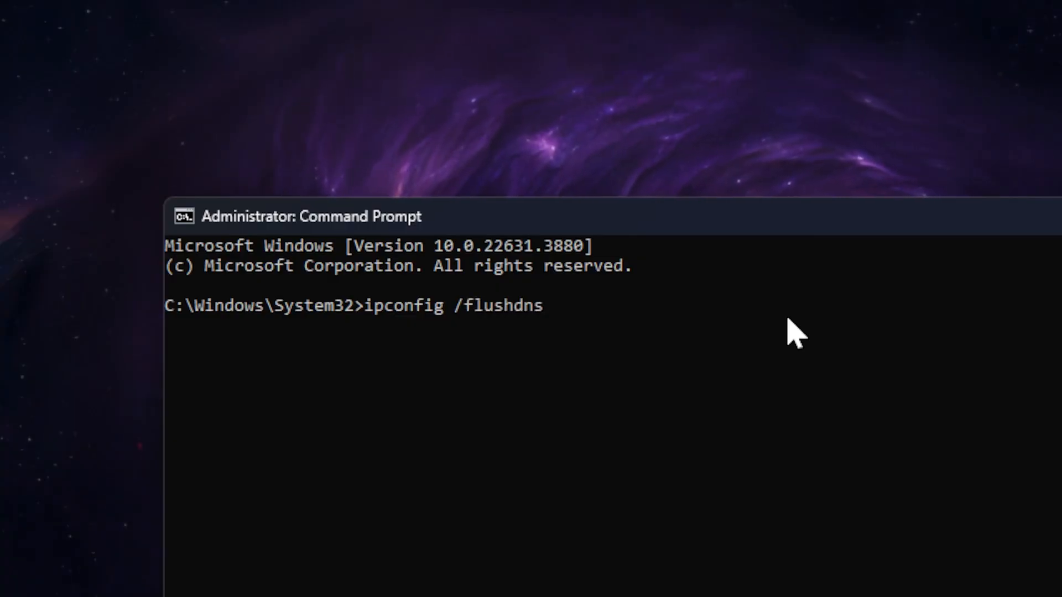
type("ipconfig /")
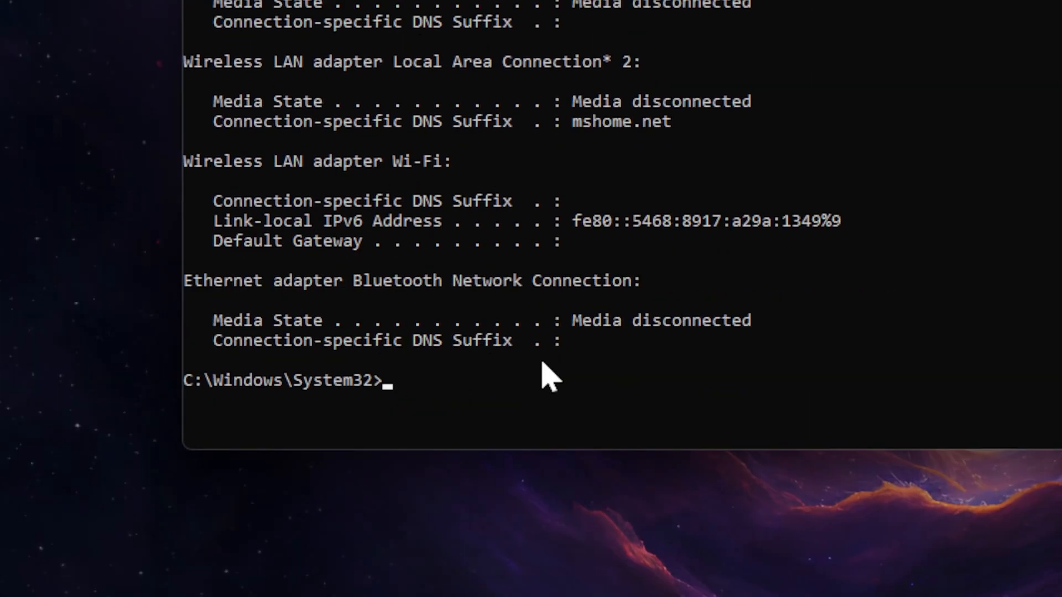
type("ipconfig /re")
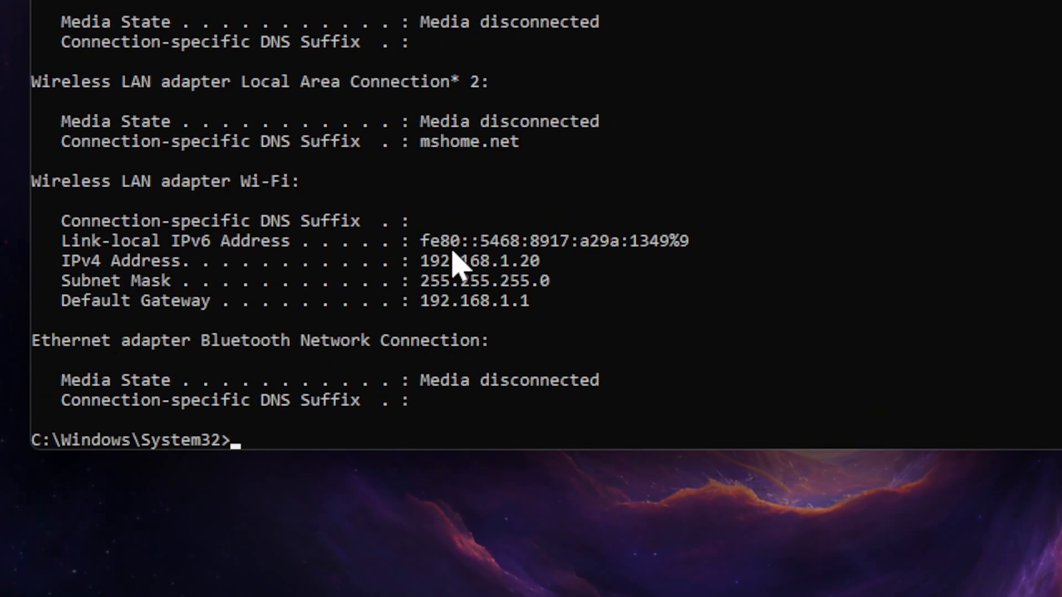
Run the netsh winsock, int ip and int tcp resets, then close the Command Prompt.
type("netsh winsock")
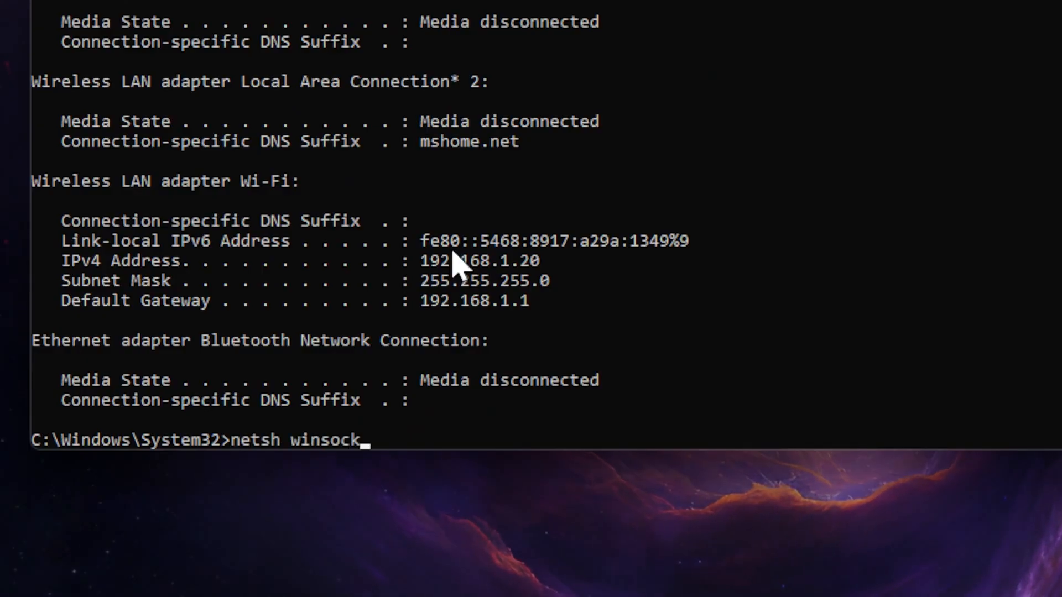
key("Enter")
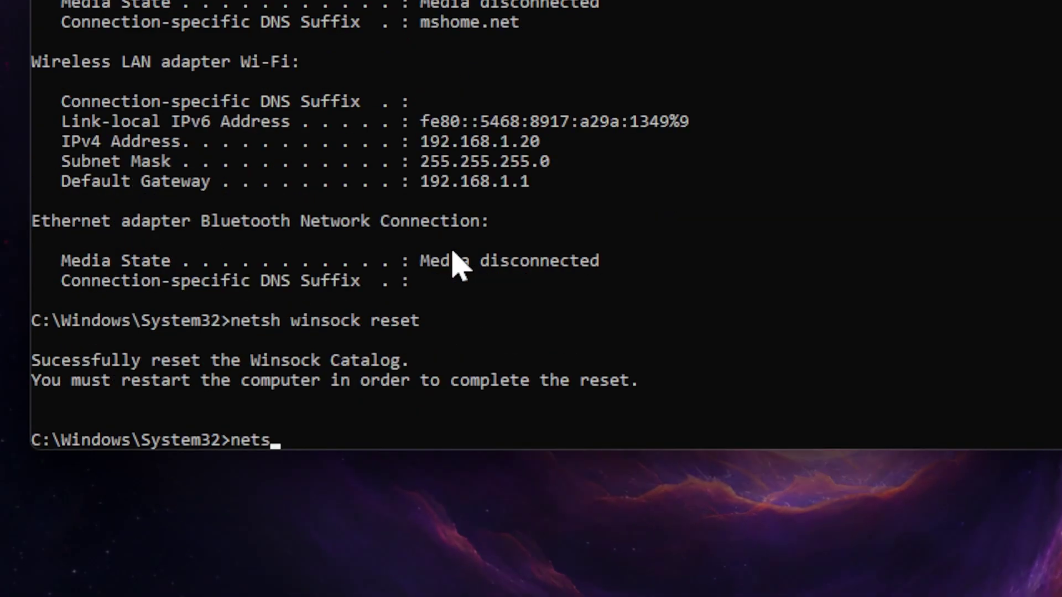
type("h int tcp reset")
key("Enter")
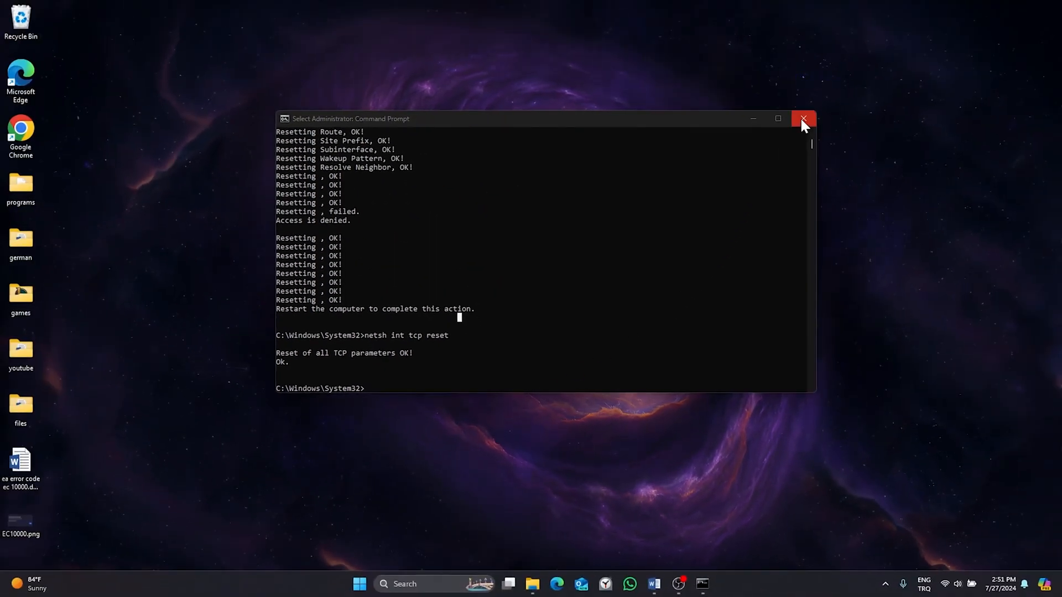
left_click(803, 118)
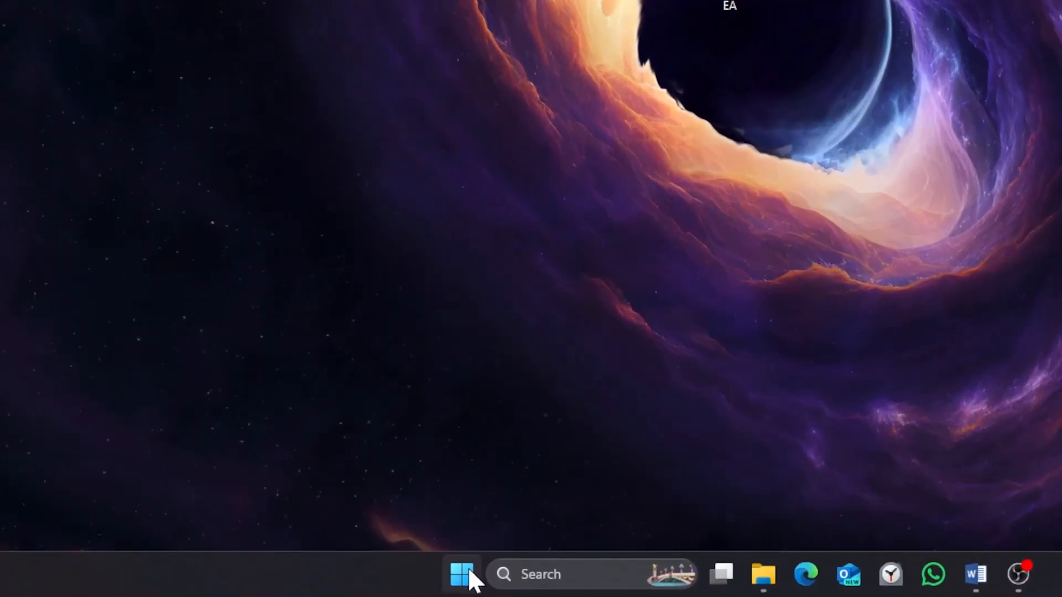
left_click(460, 573)
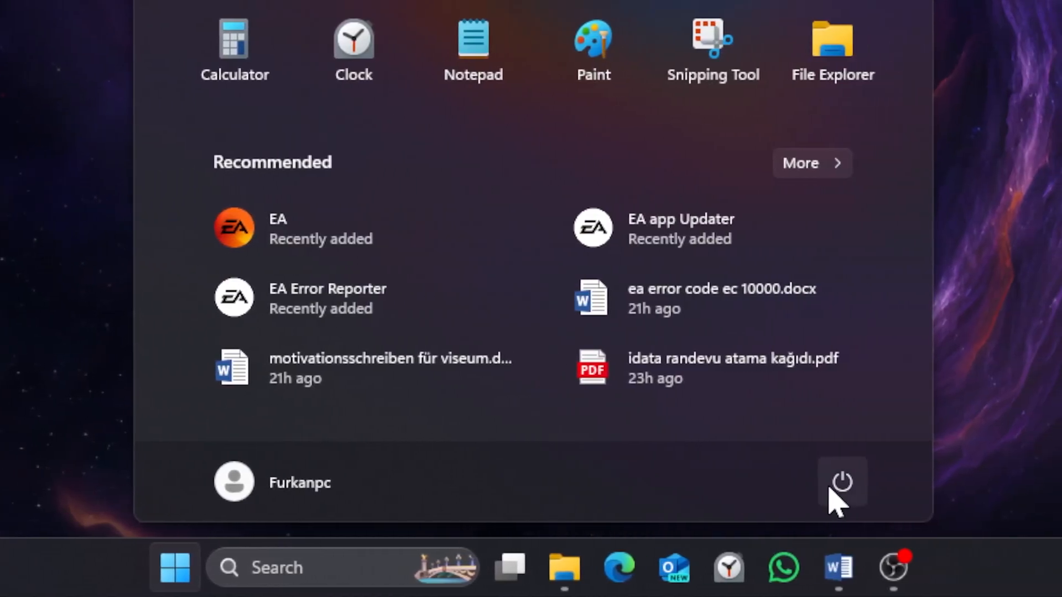
left_click(840, 482)
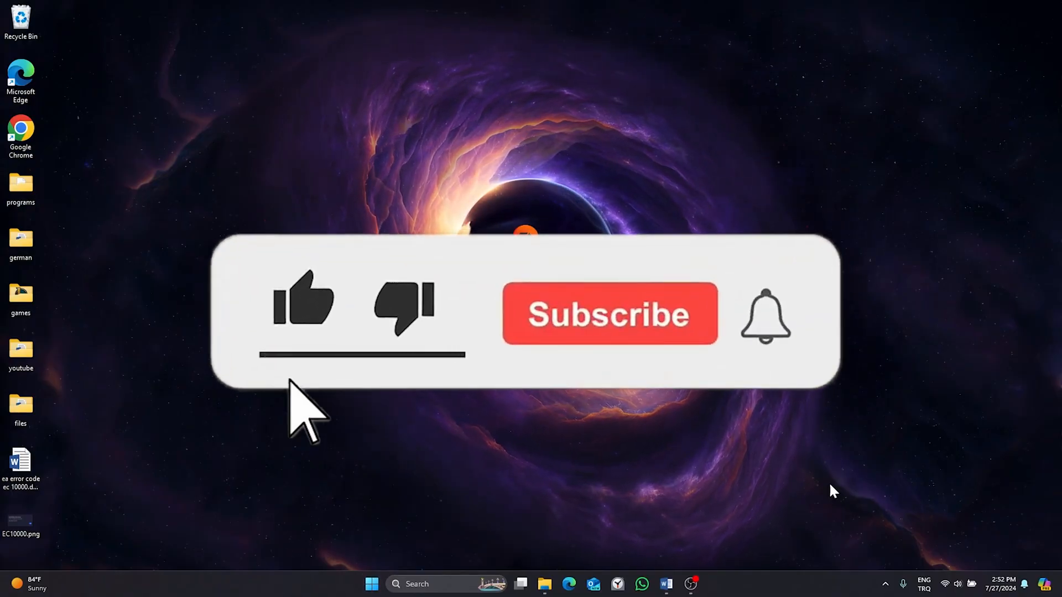
left_click(612, 314)
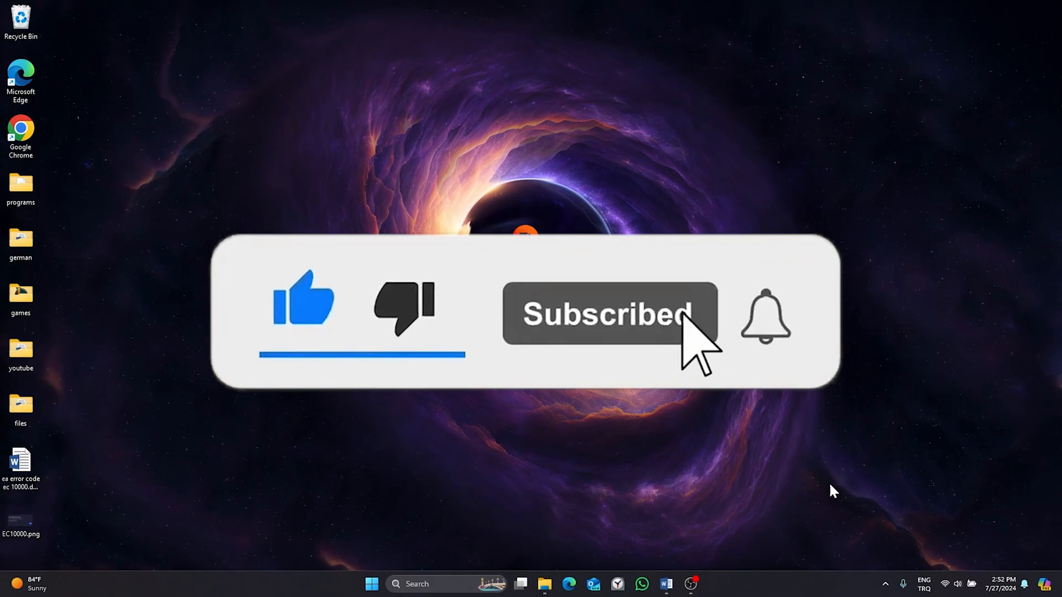